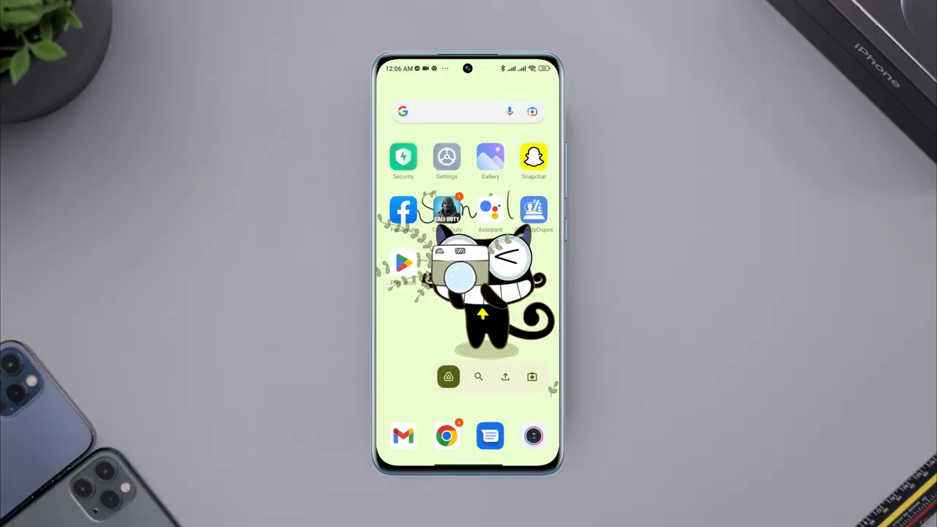
- Launch Call of Duty, log in as a guest, and dismiss the region notice
left_click(446, 209)
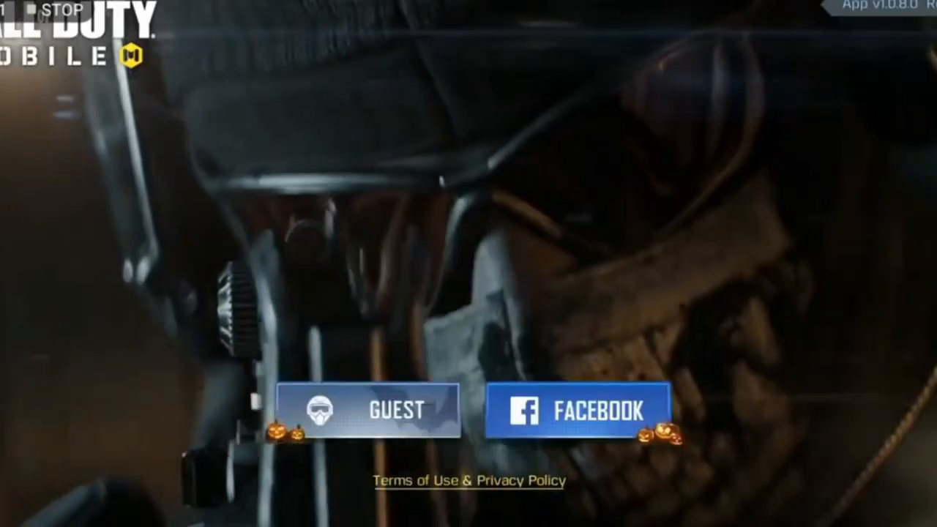
left_click(372, 408)
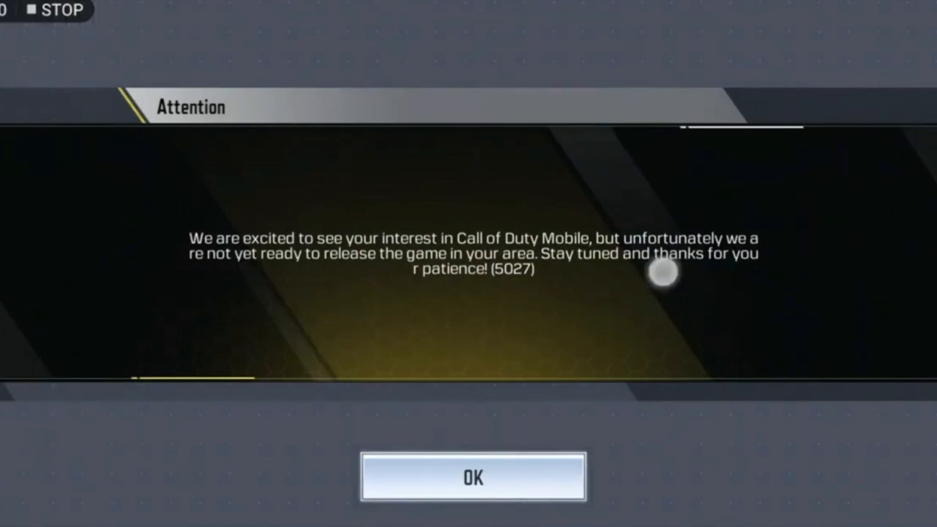
left_click(474, 478)
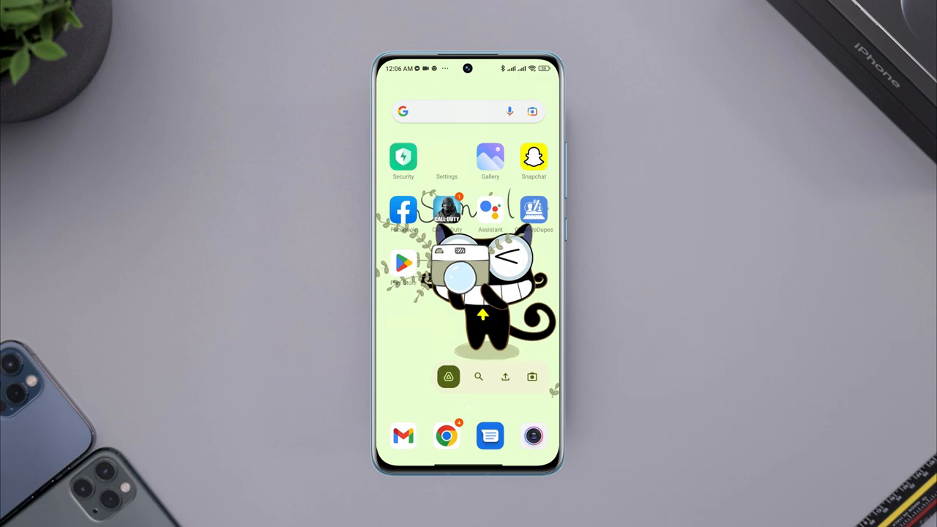
- In Settings > Apps > Manage apps, search for 'call of'
left_click(446, 157)
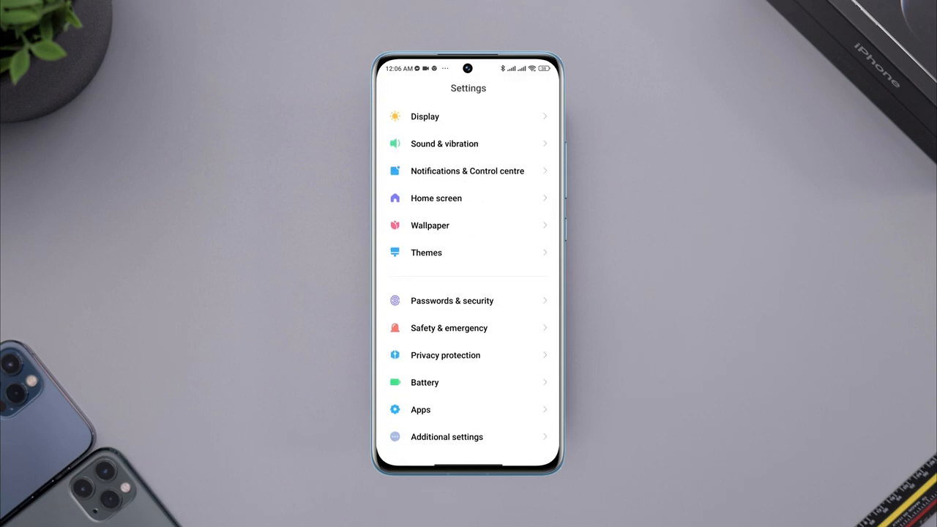
left_click(420, 409)
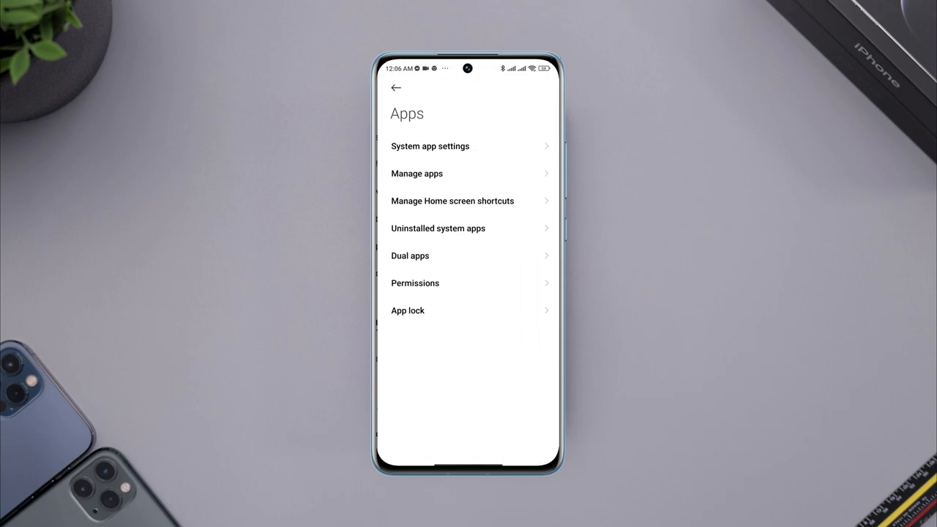
left_click(416, 173)
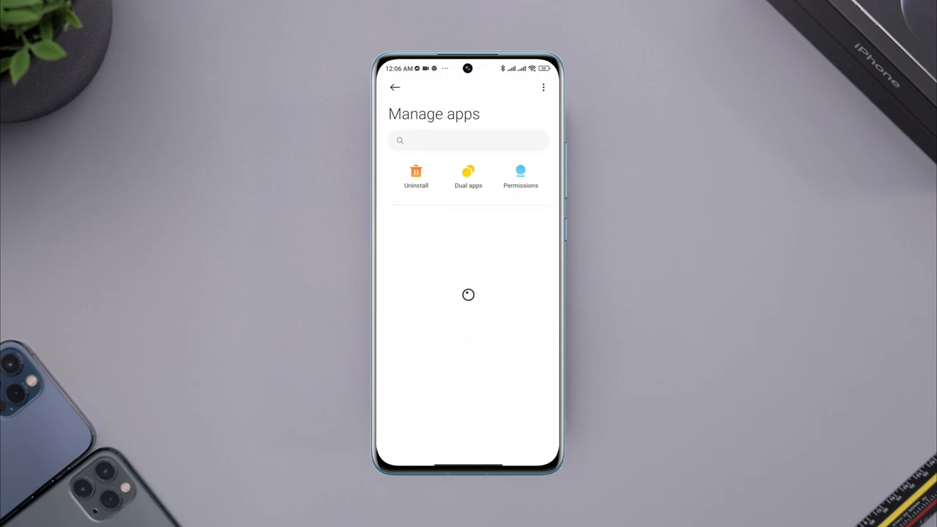
type("call of")
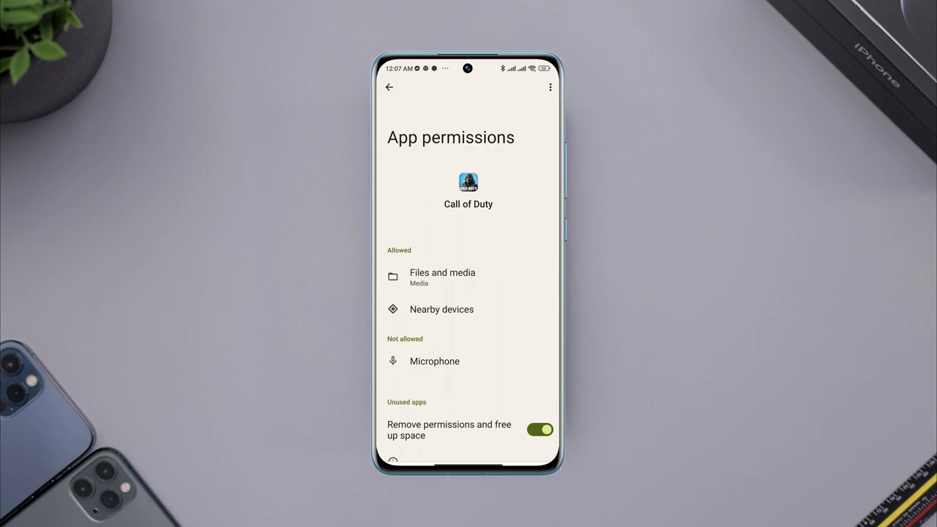
- Revoke Call of Duty's Nearby devices permission and clear all its data
left_click(441, 309)
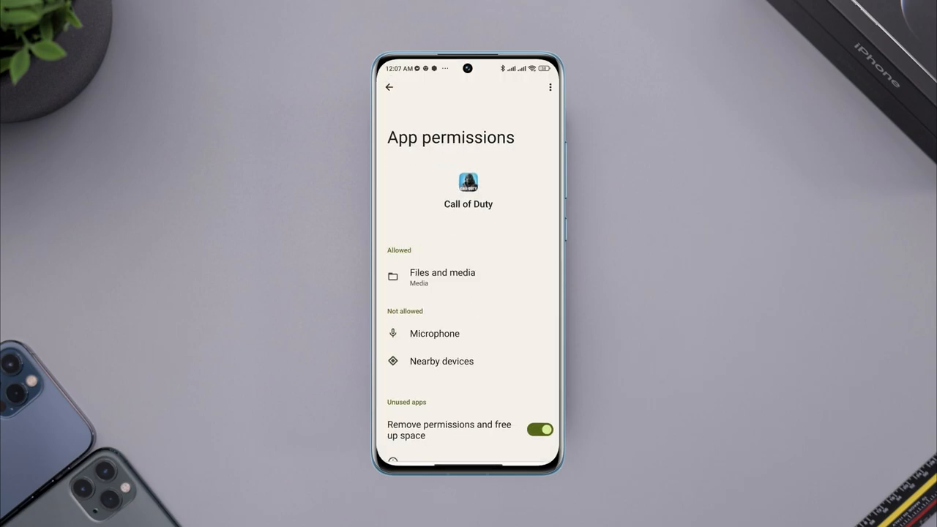
left_click(389, 87)
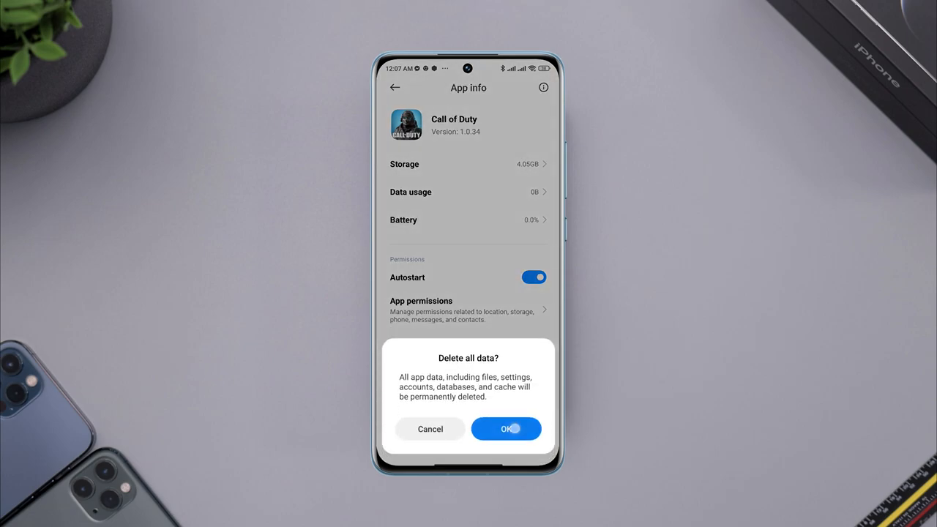
left_click(505, 429)
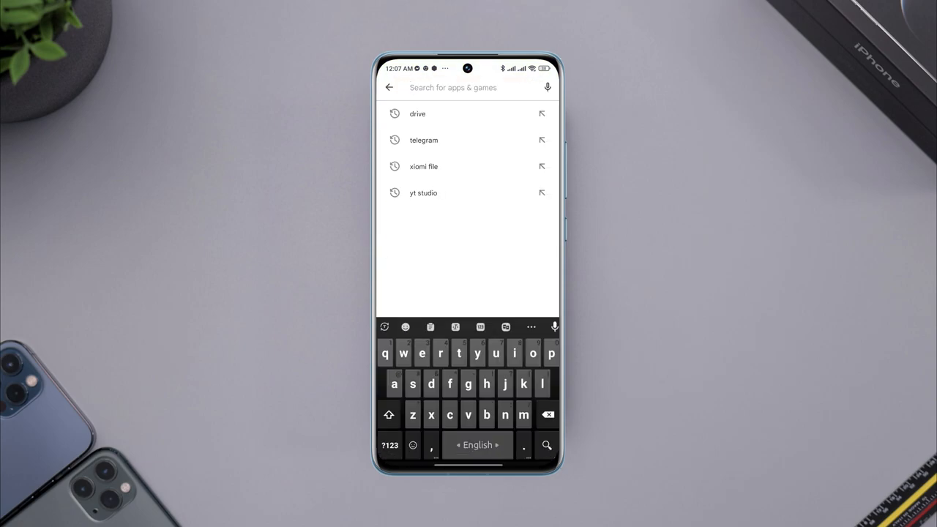
- Install TouchVPN, skip the intro screens, and connect to the Australia server
type("touchvpn")
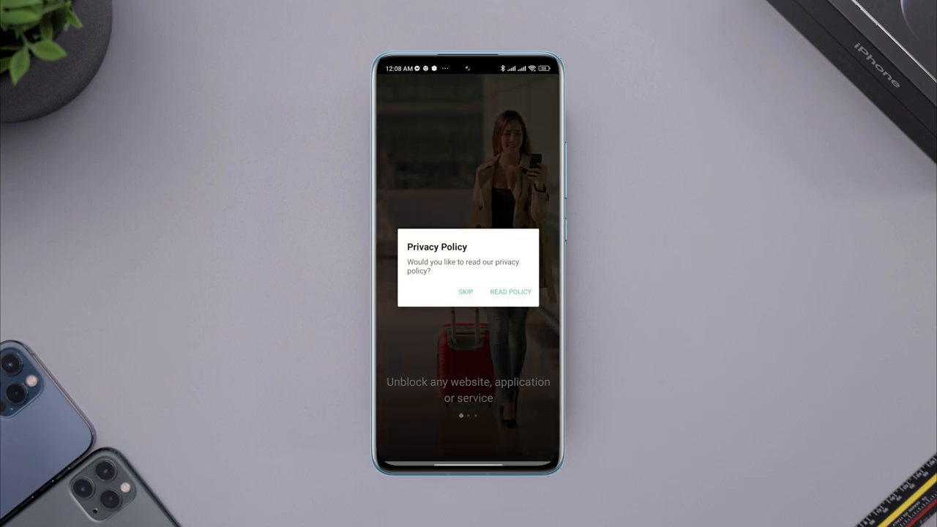
left_click(466, 291)
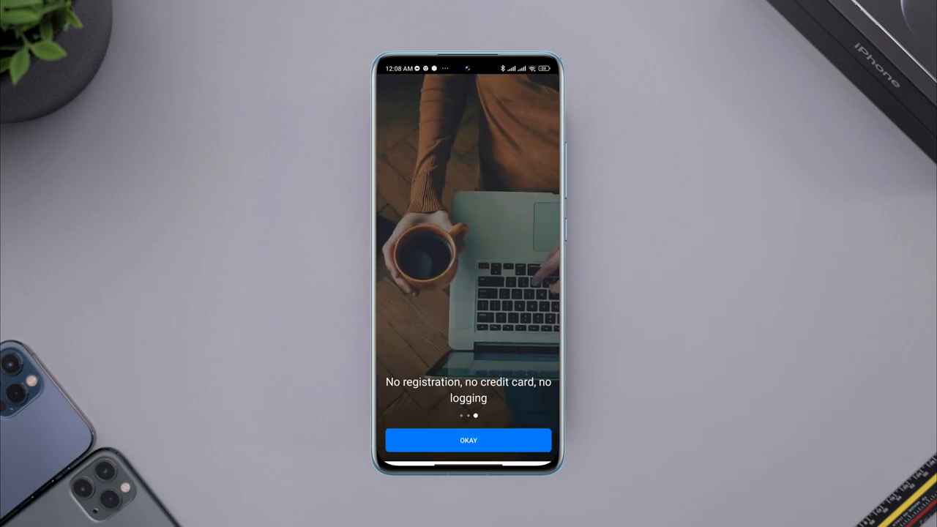
left_click(467, 440)
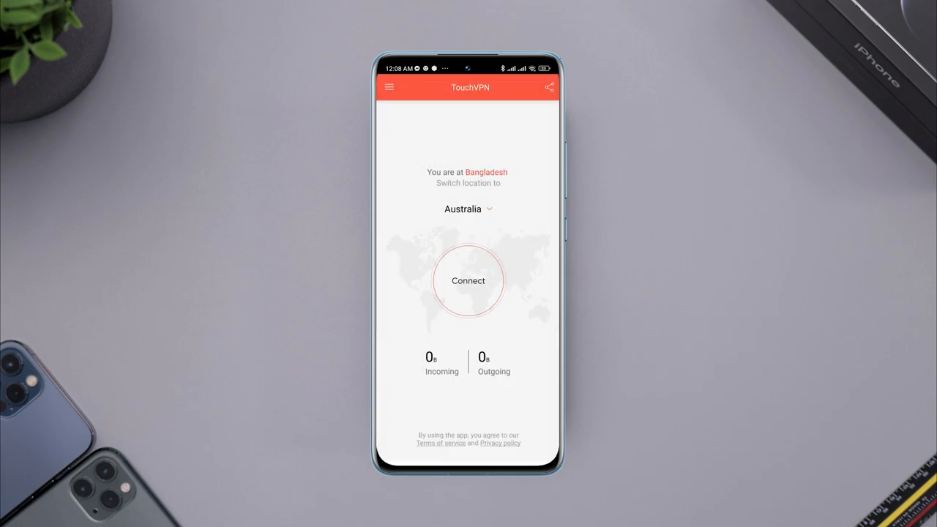
left_click(468, 280)
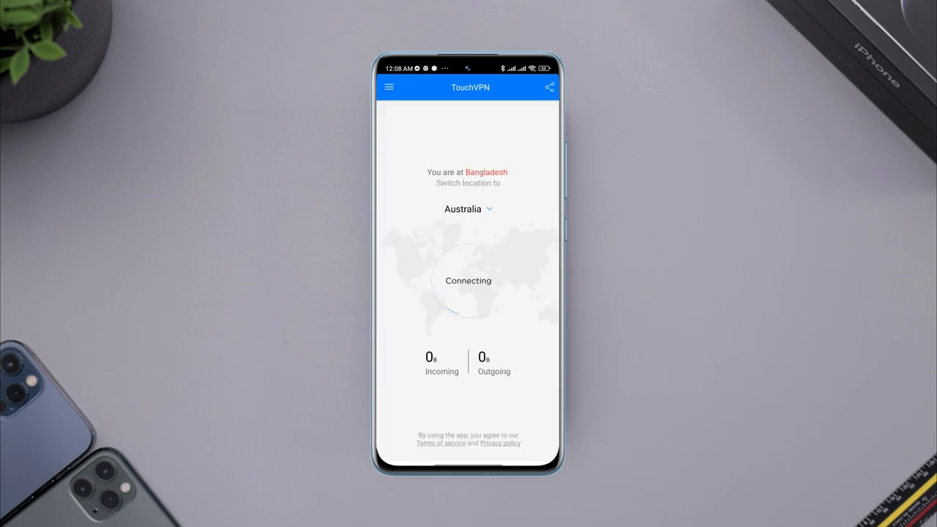